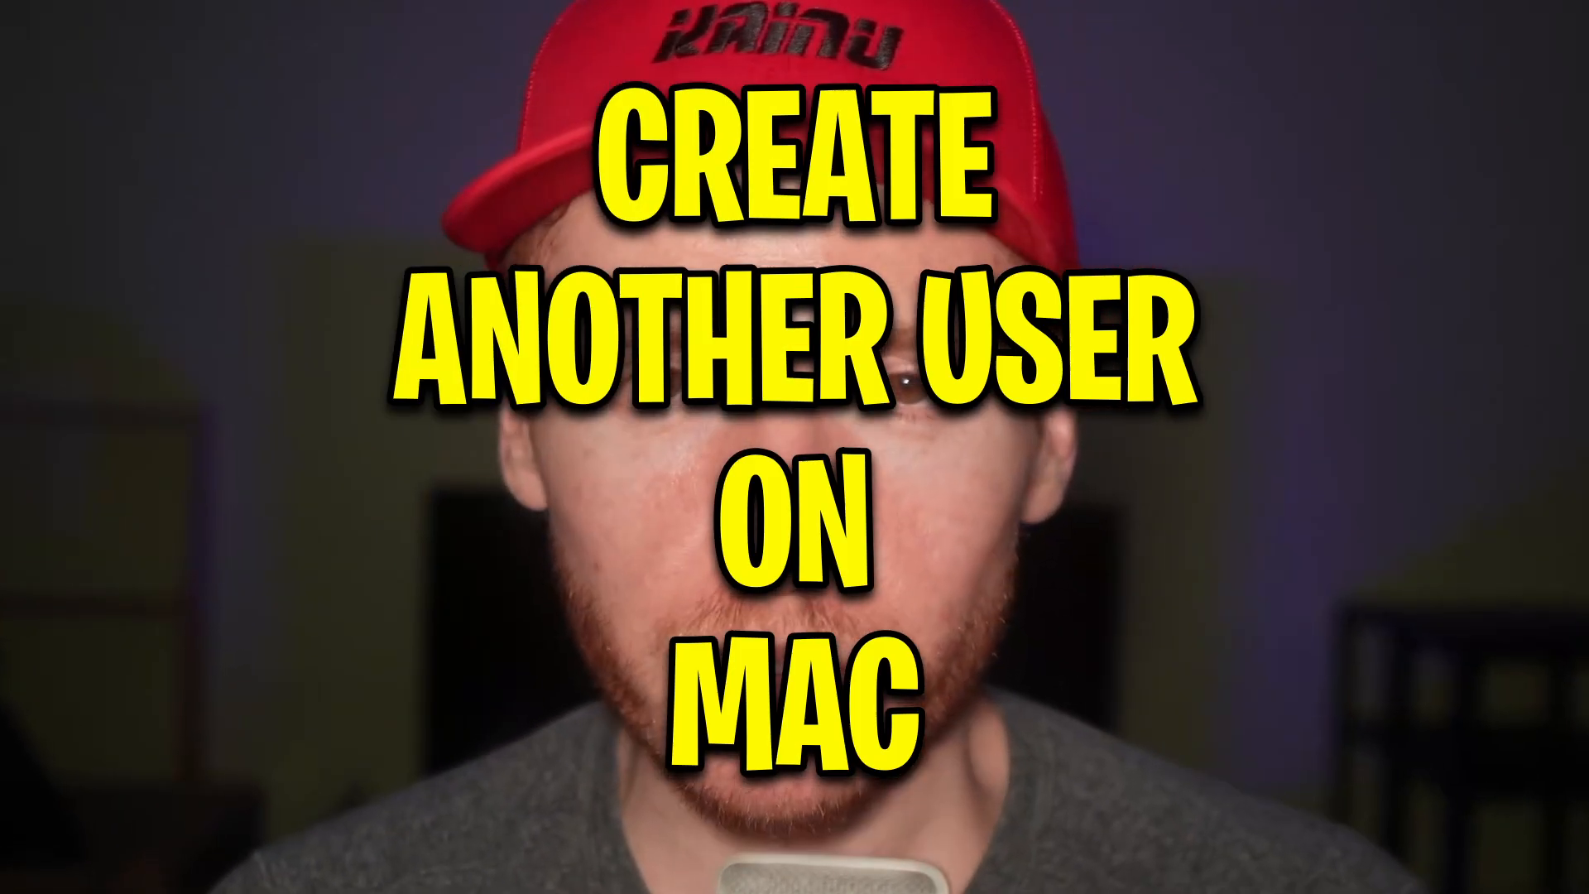
- Launch System Settings from the Apple menu and go to Users & Groups
click(28, 17)
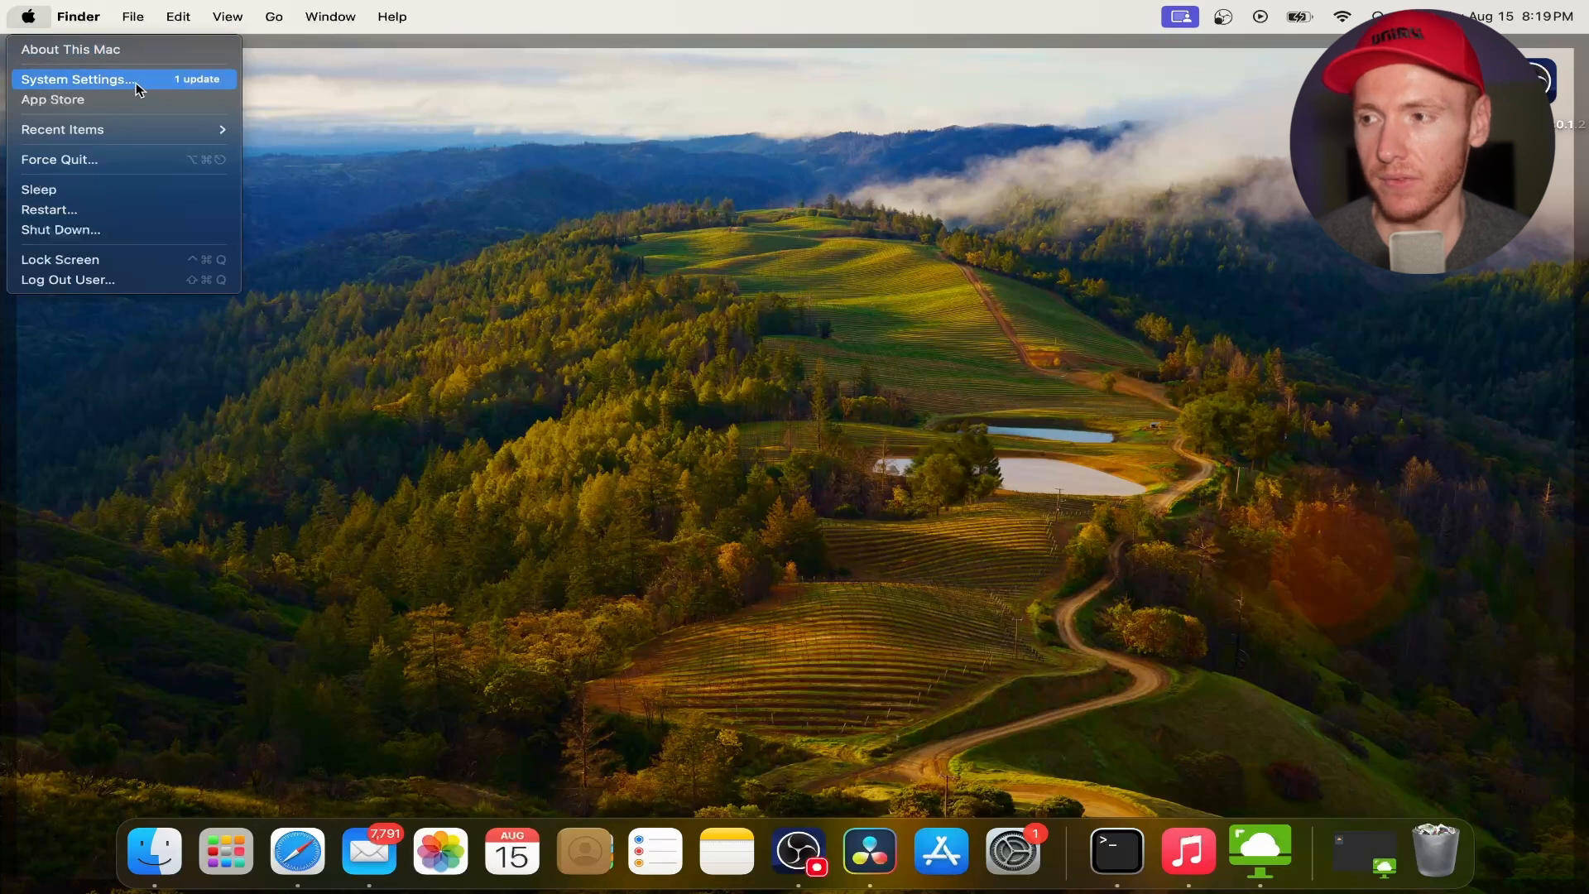
click(77, 79)
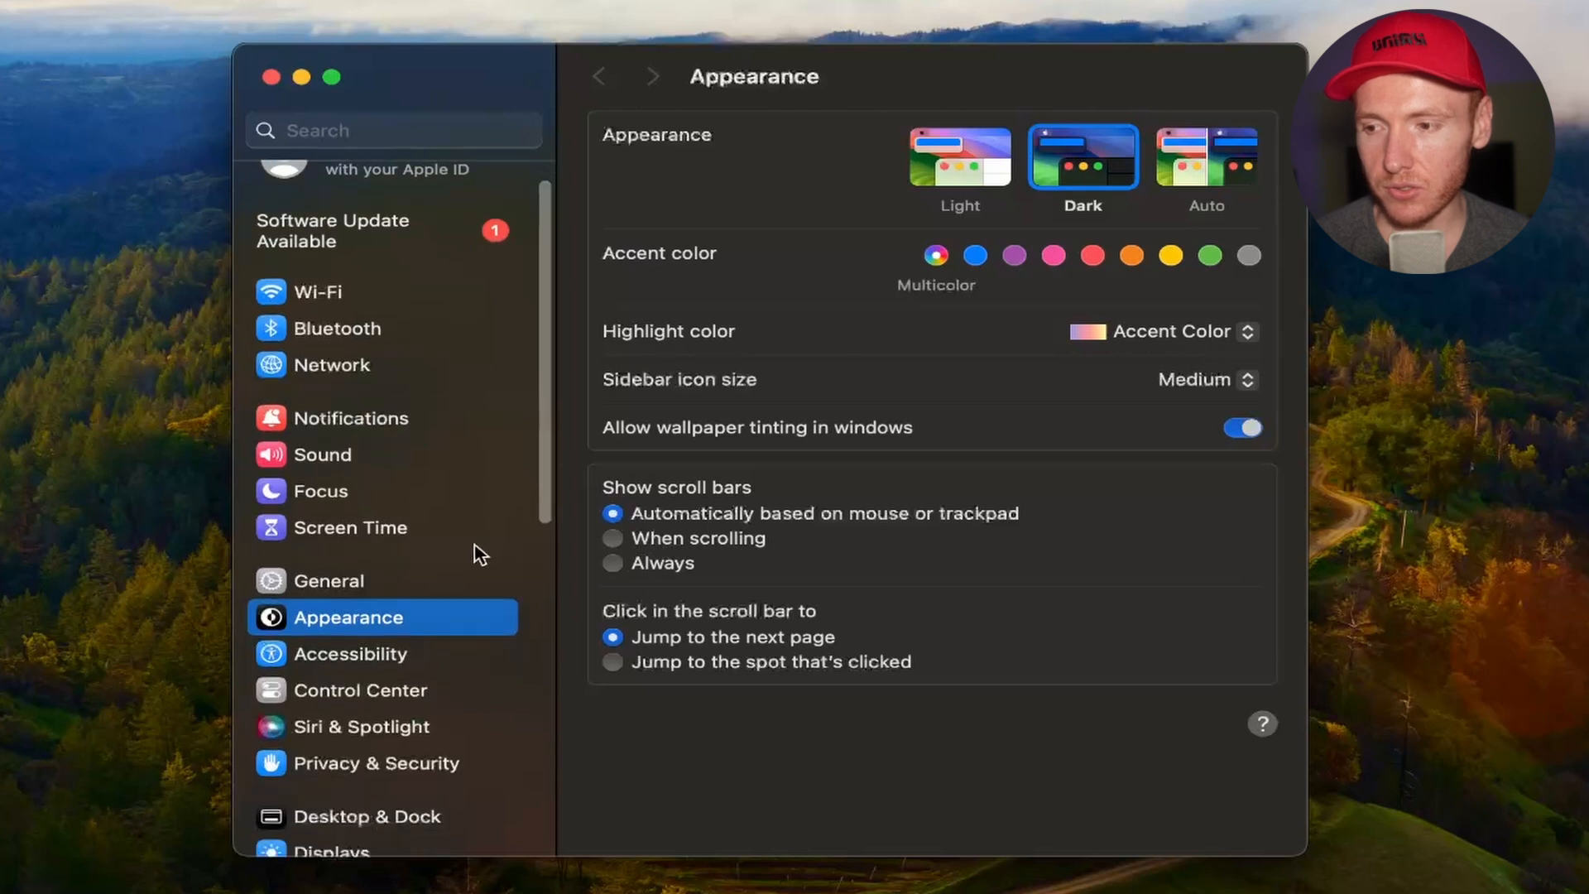
scroll(down, 3)
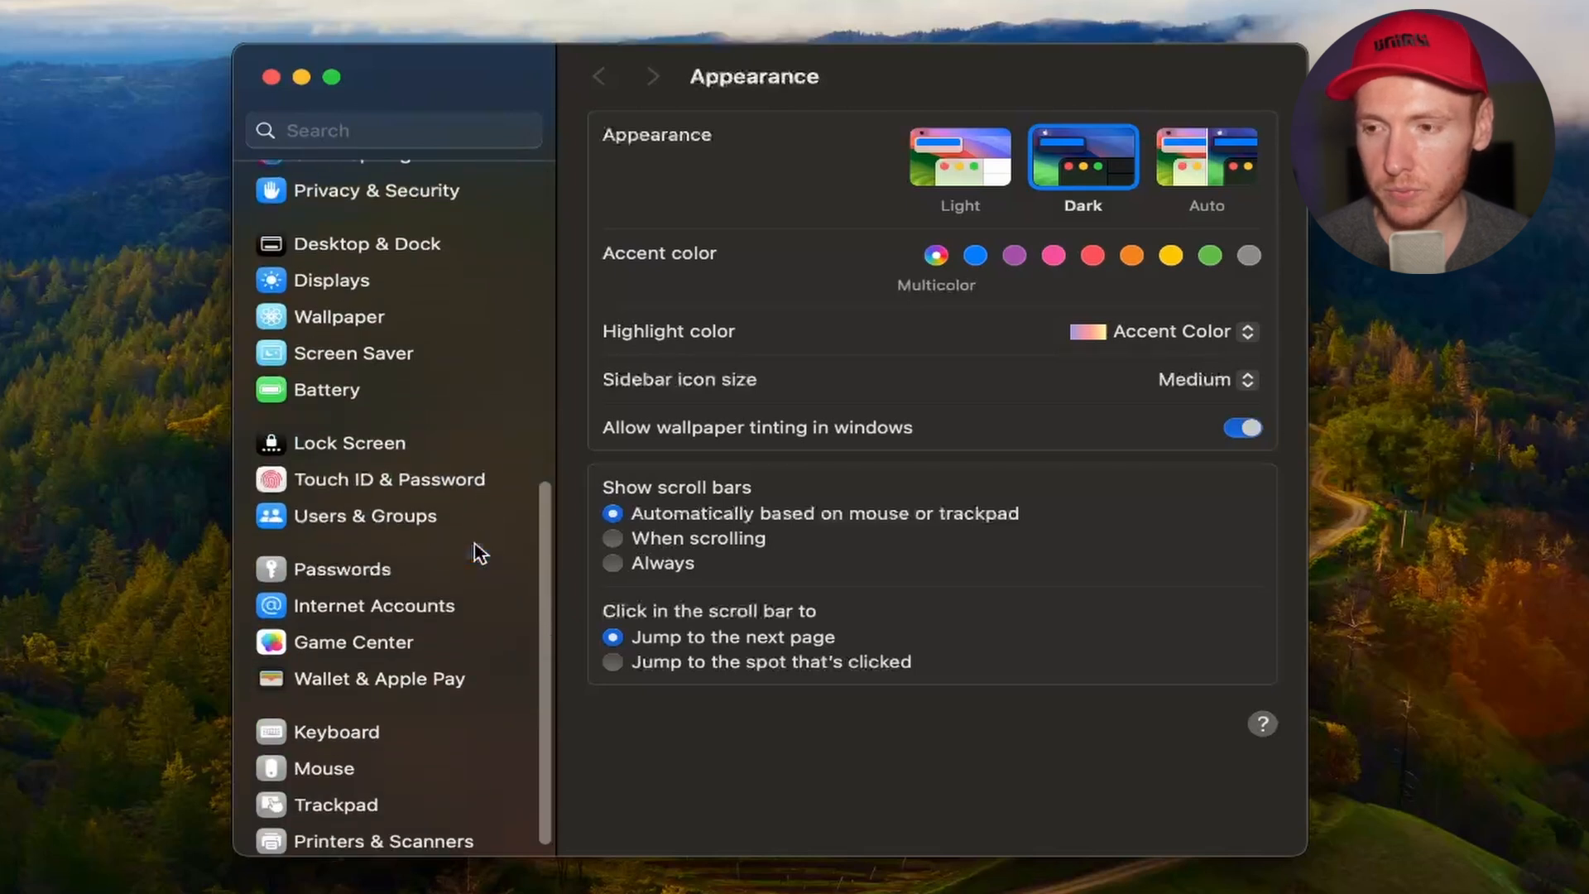
click(364, 515)
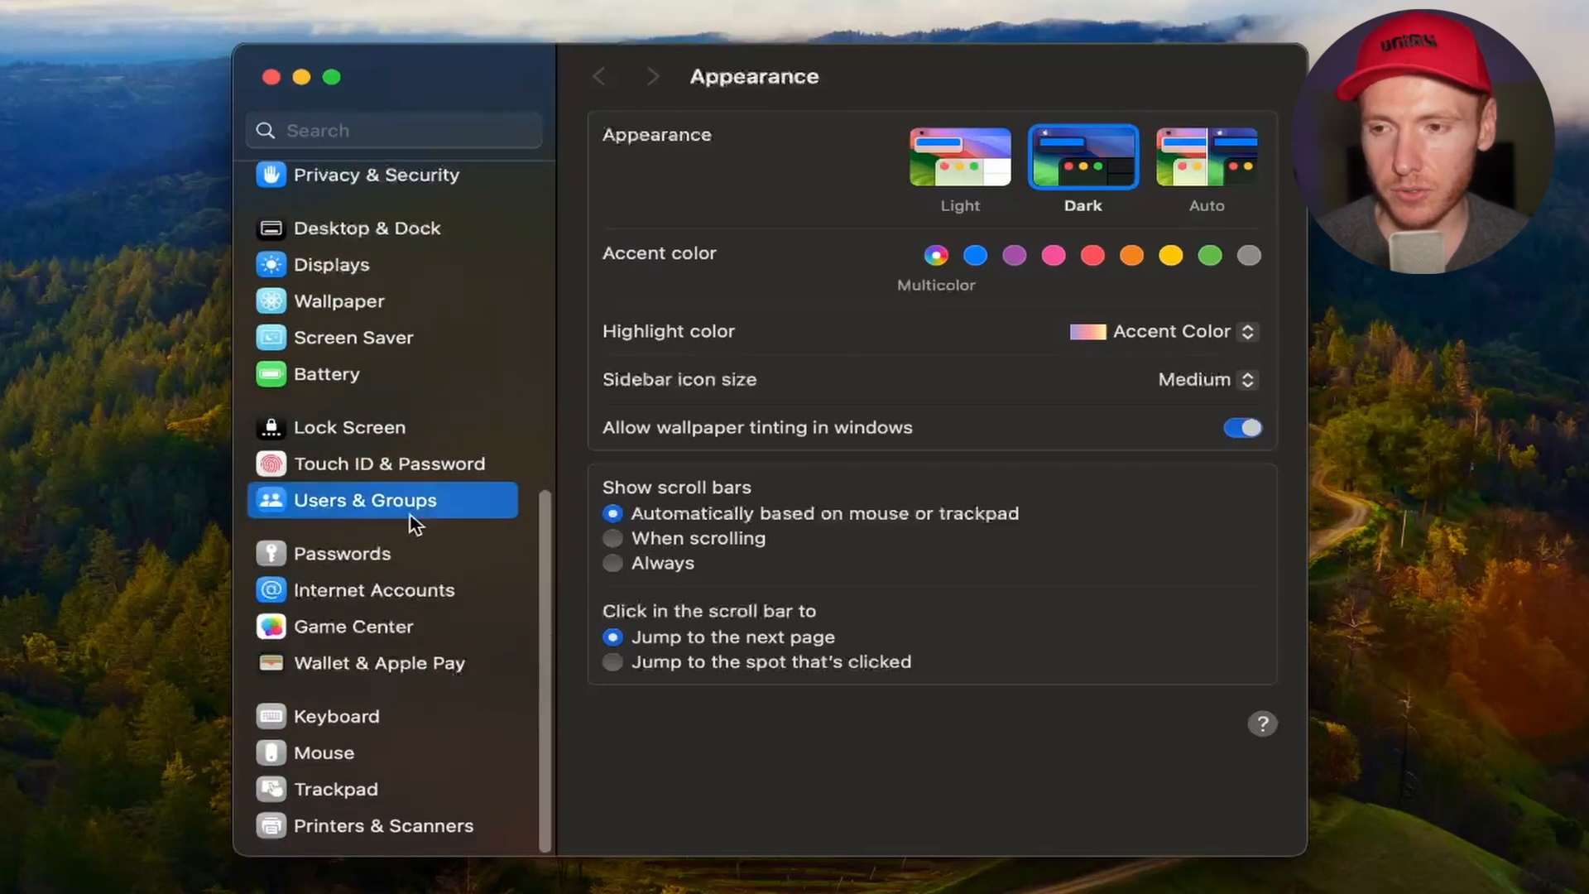
- Start Add User and unlock the pane with the admin password
click(364, 500)
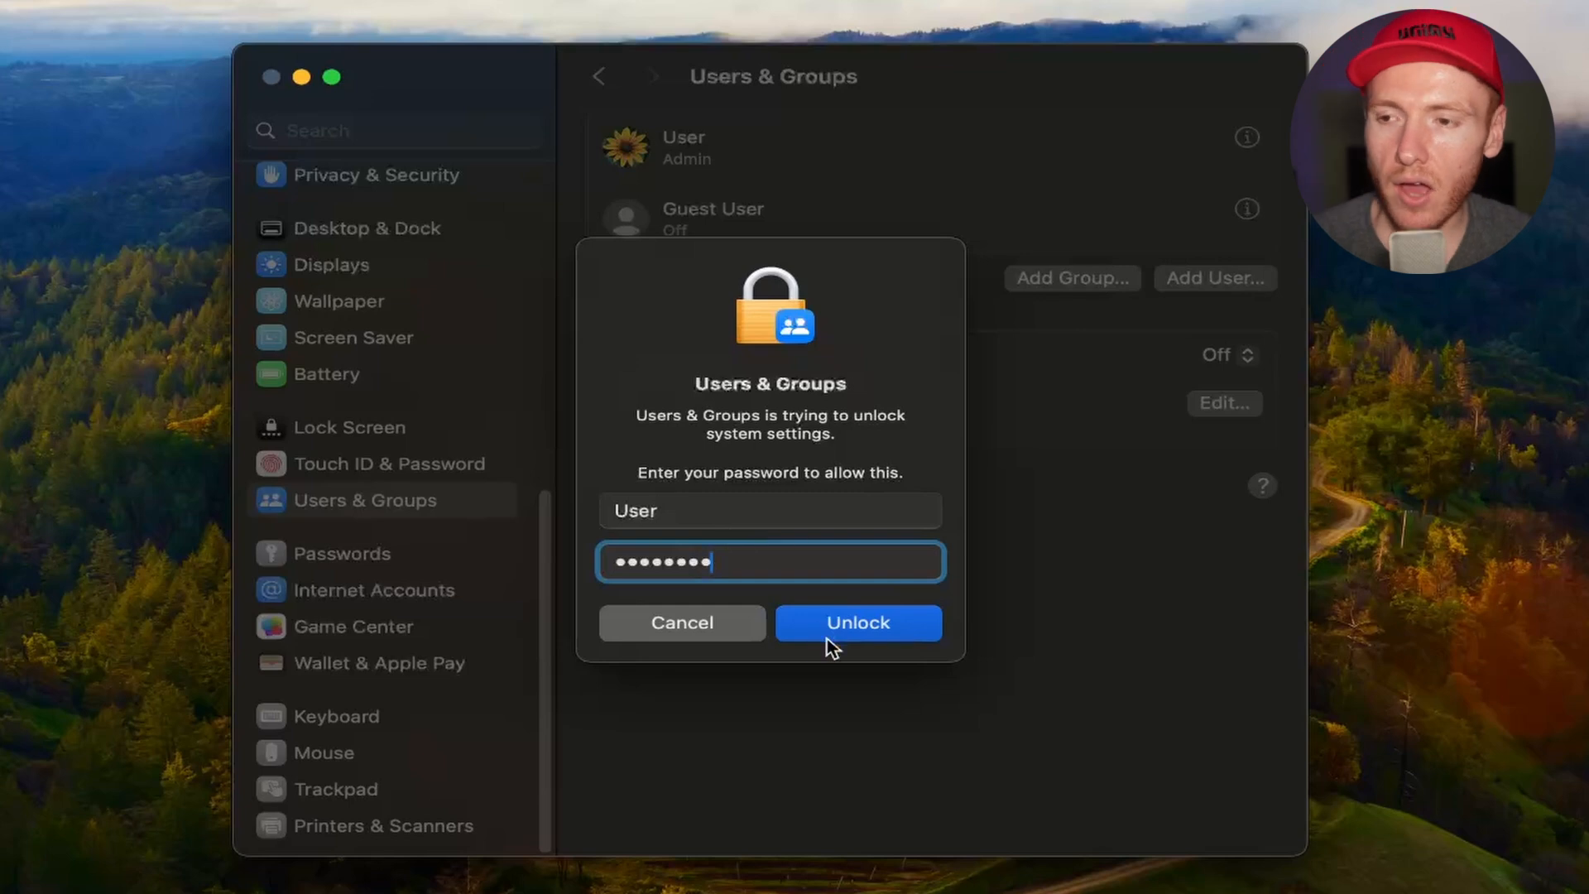
click(857, 622)
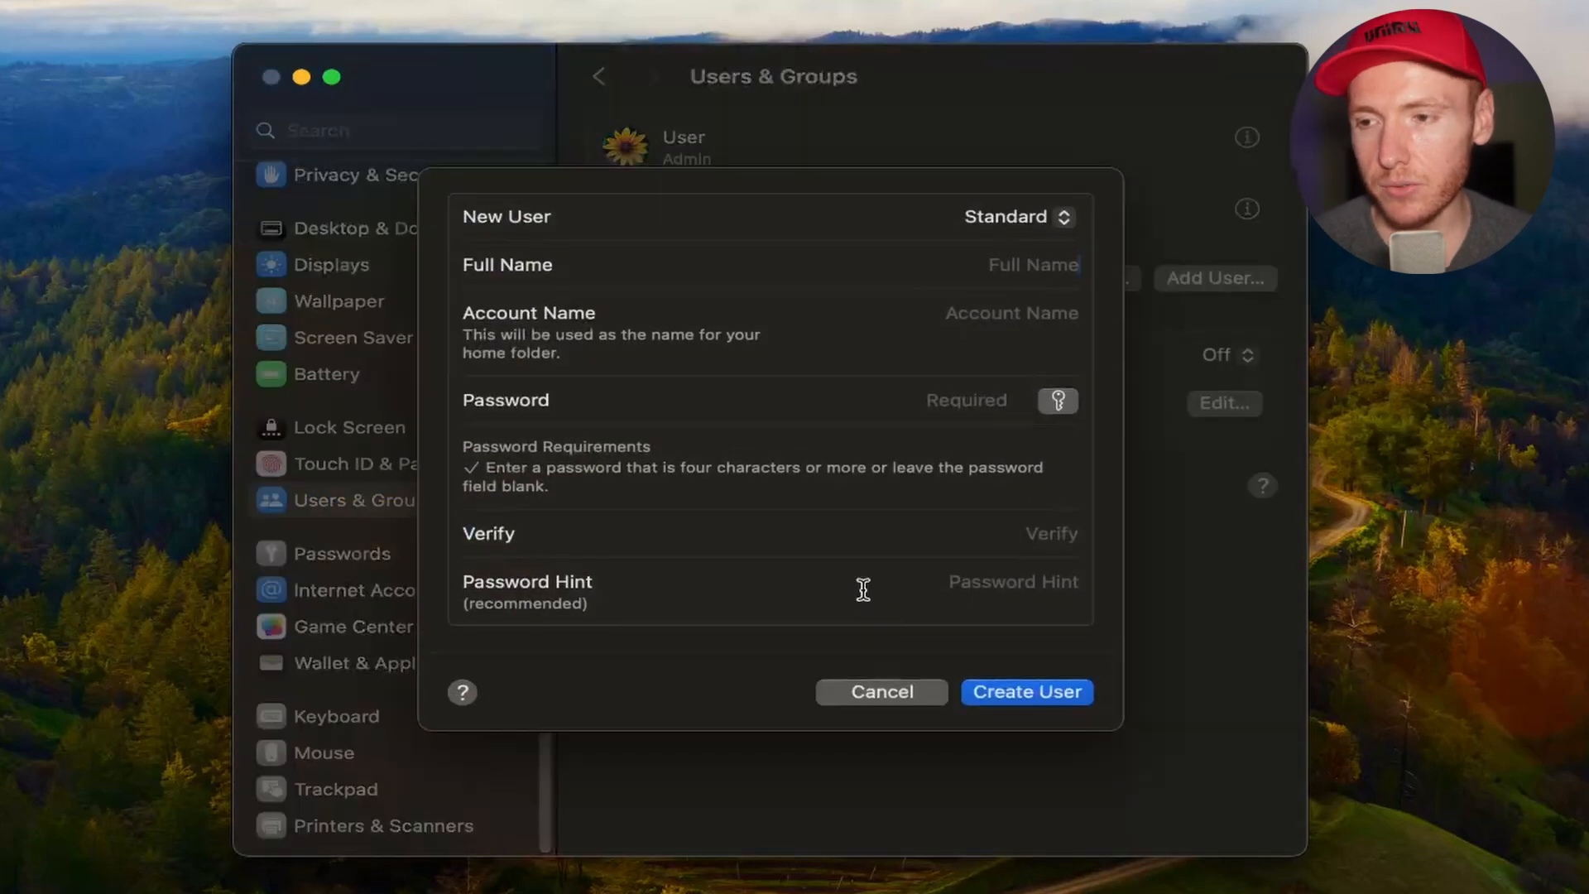
- Keep the New User account type as Standard, then cancel the form
click(1016, 215)
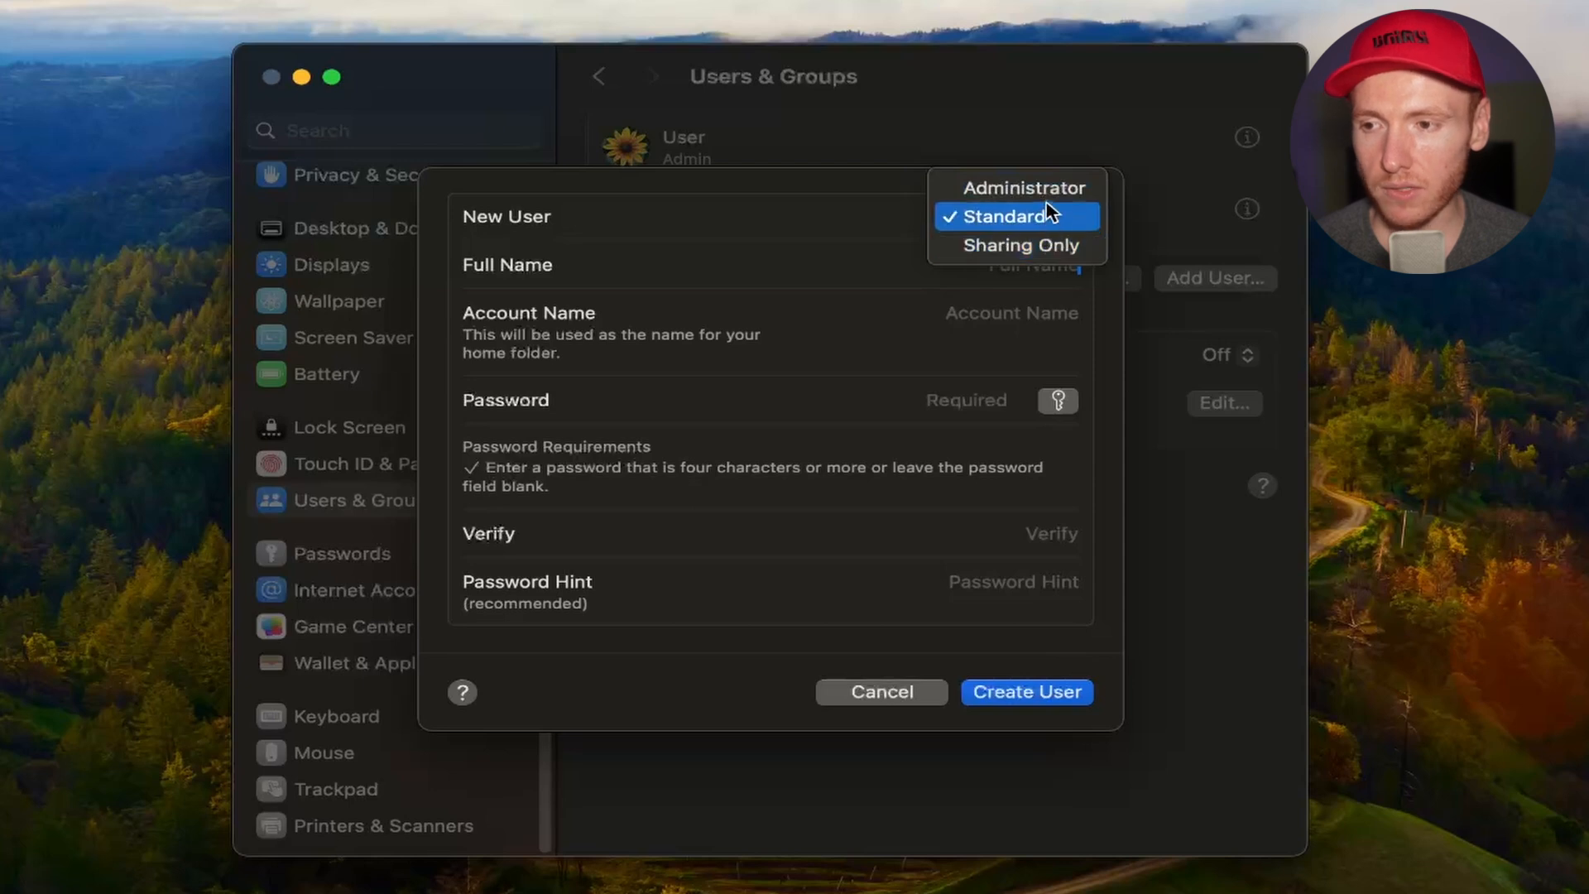
click(1016, 215)
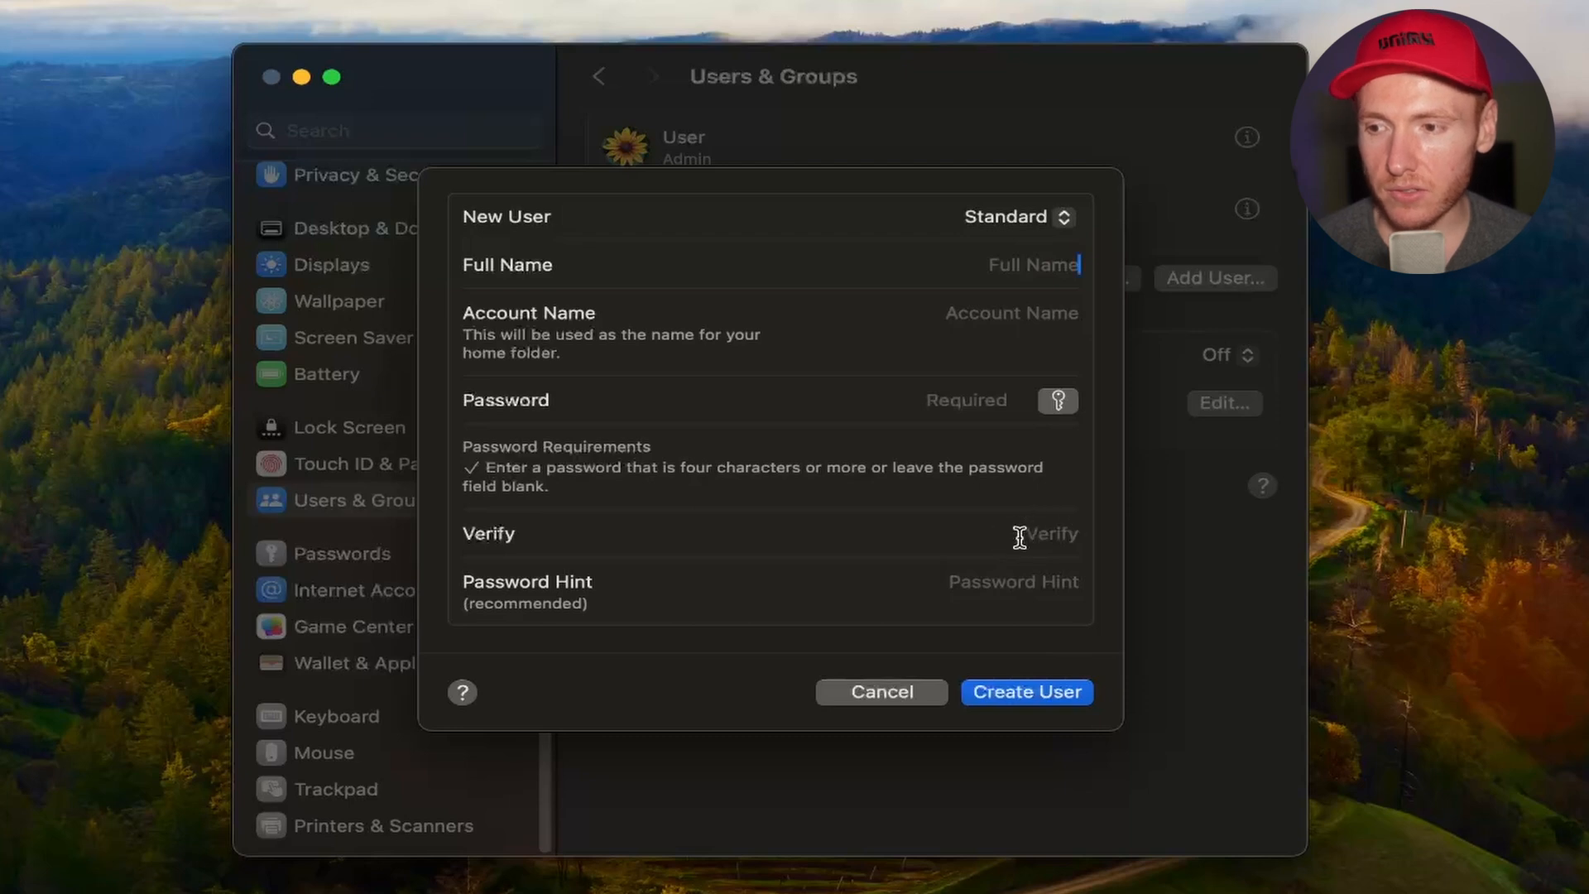
mouse_move(1026, 692)
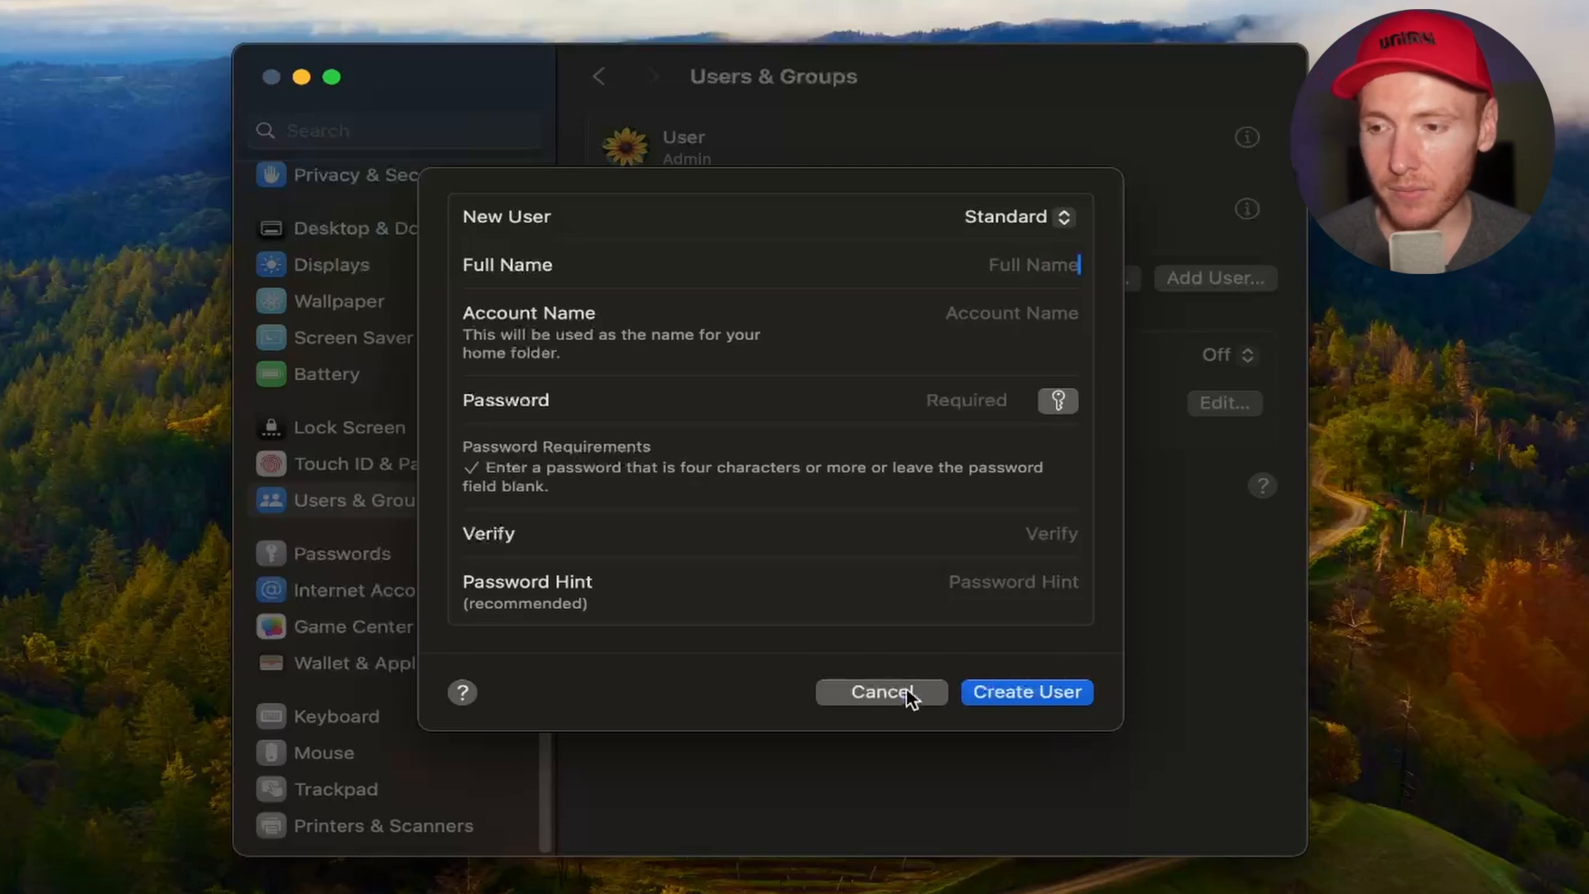
click(879, 692)
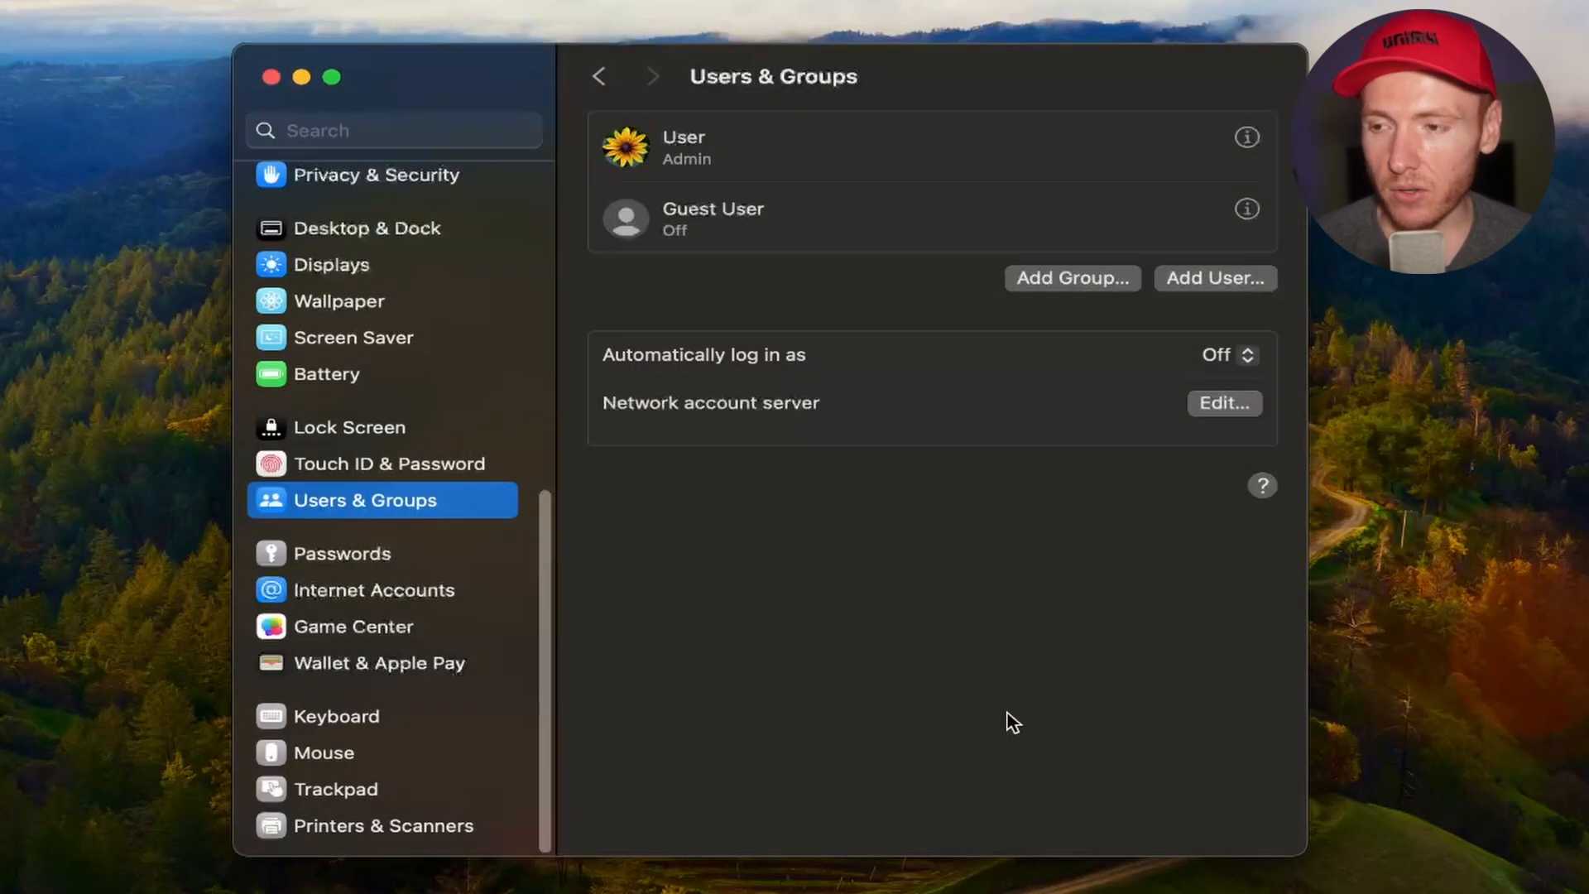
click(1226, 354)
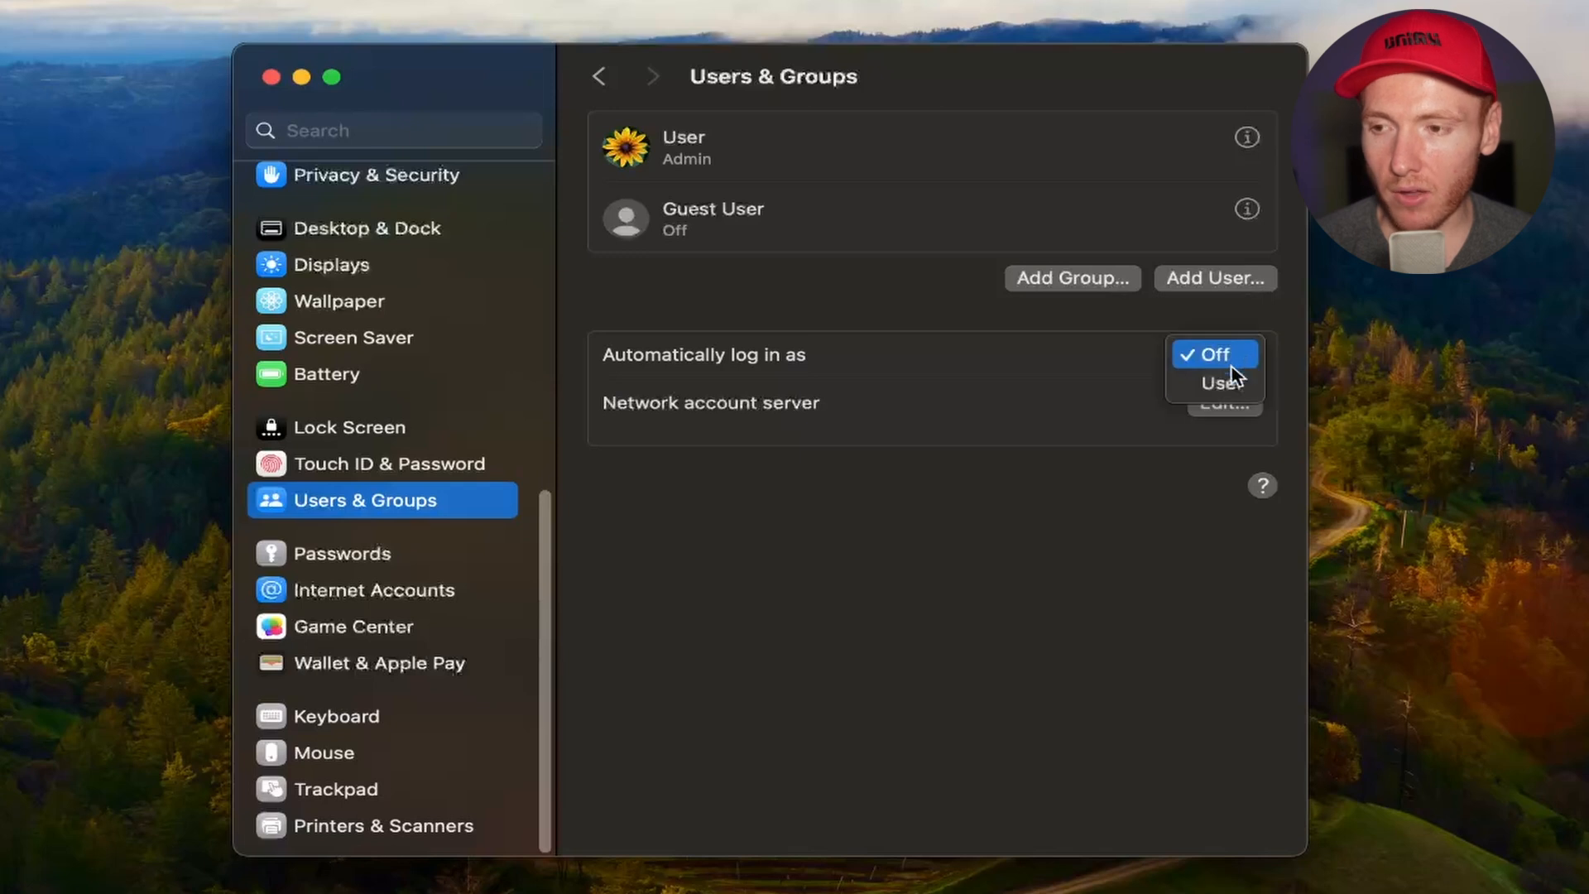
click(1213, 354)
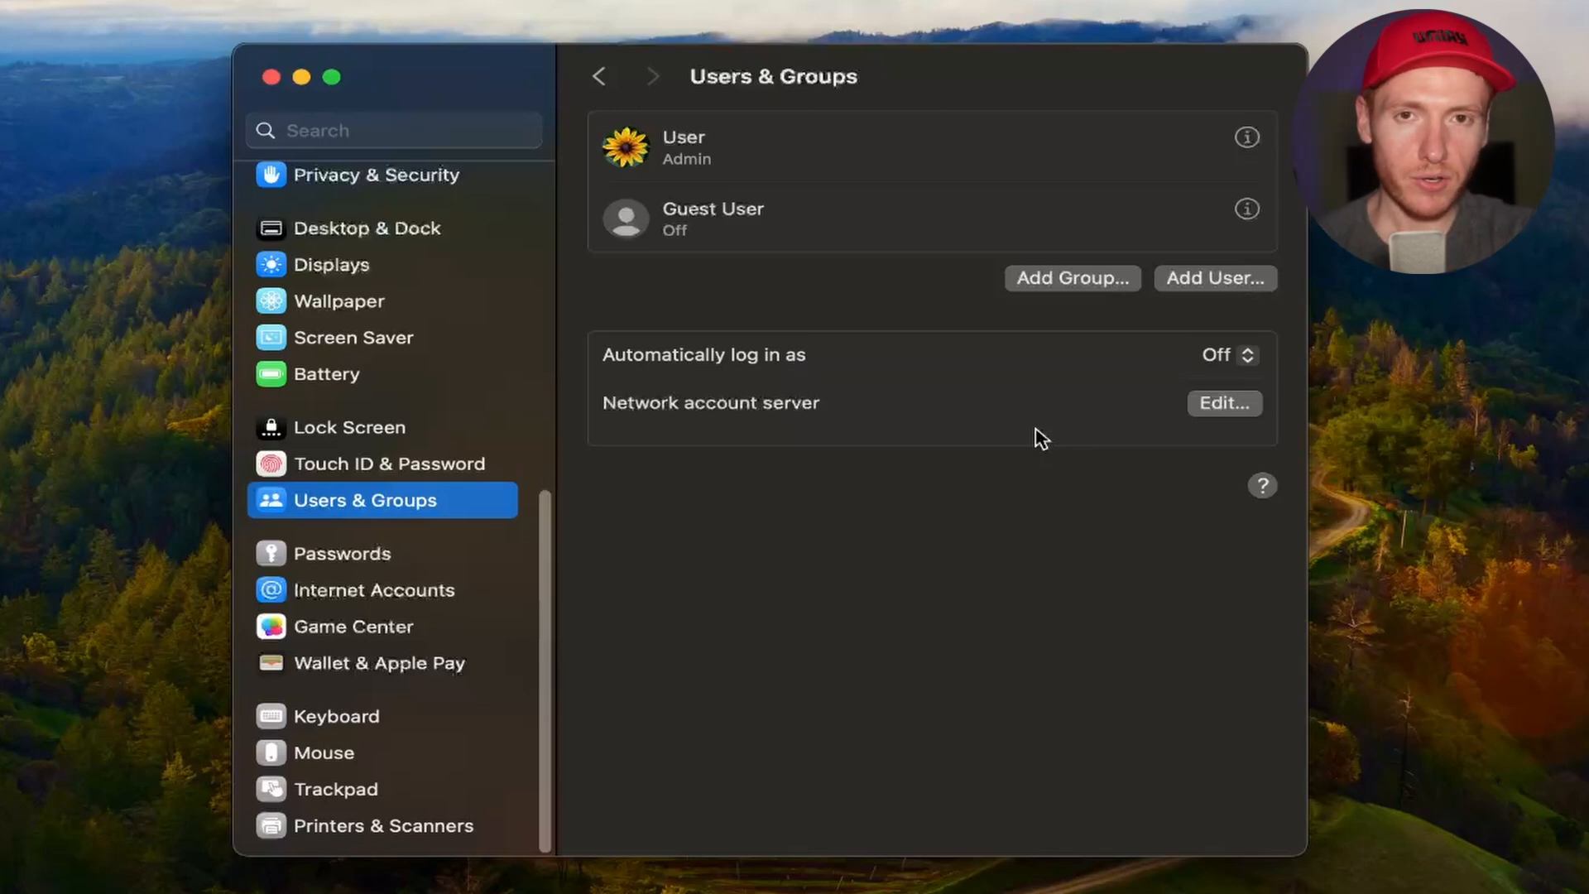
mouse_move(930, 441)
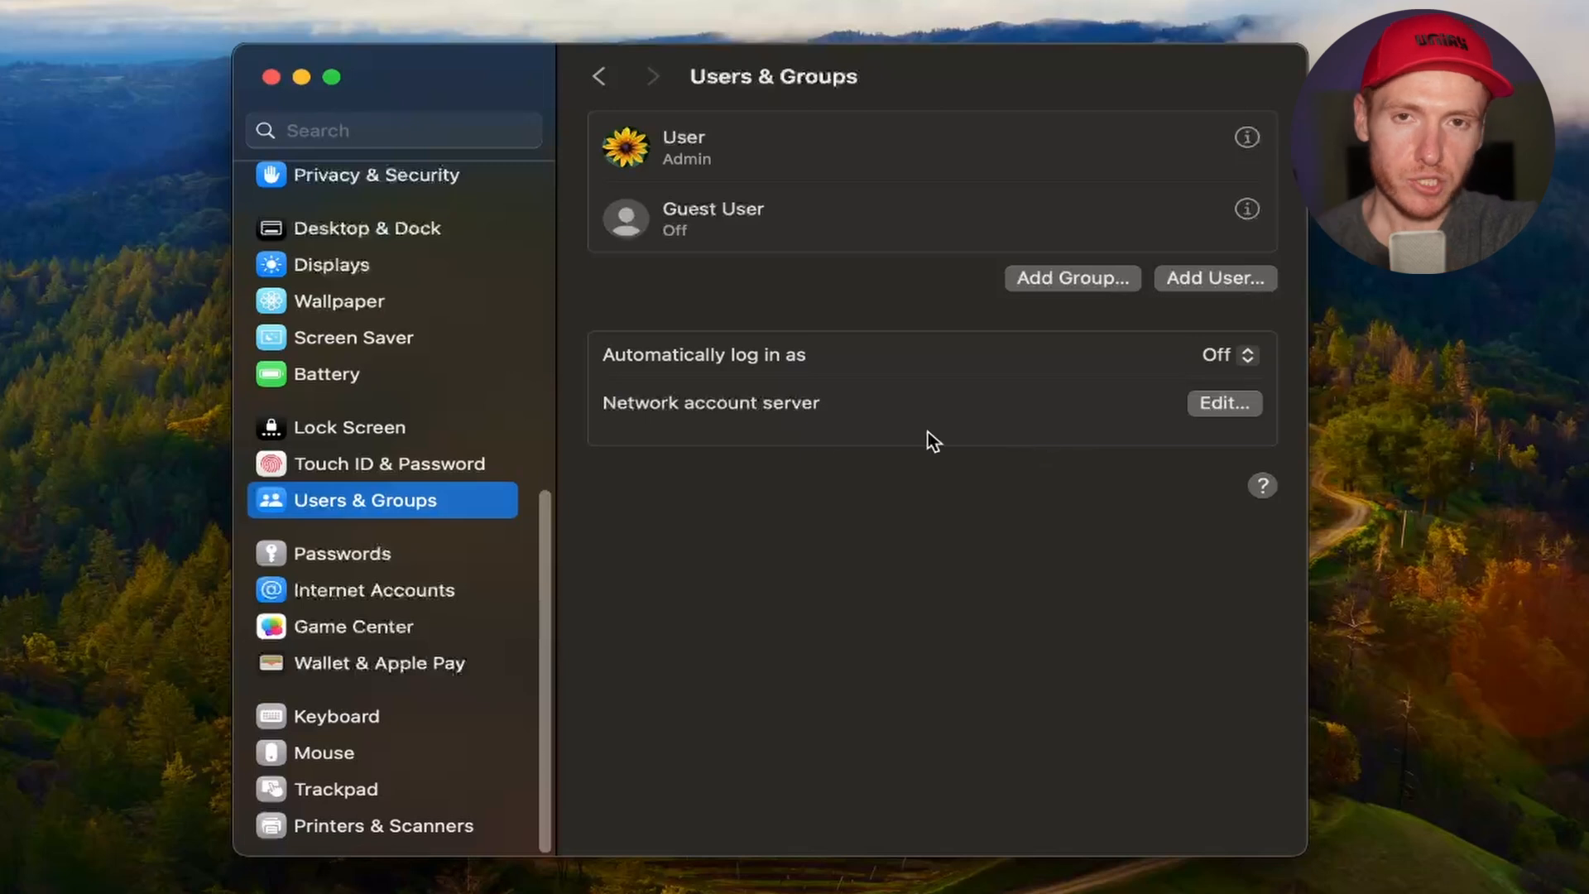